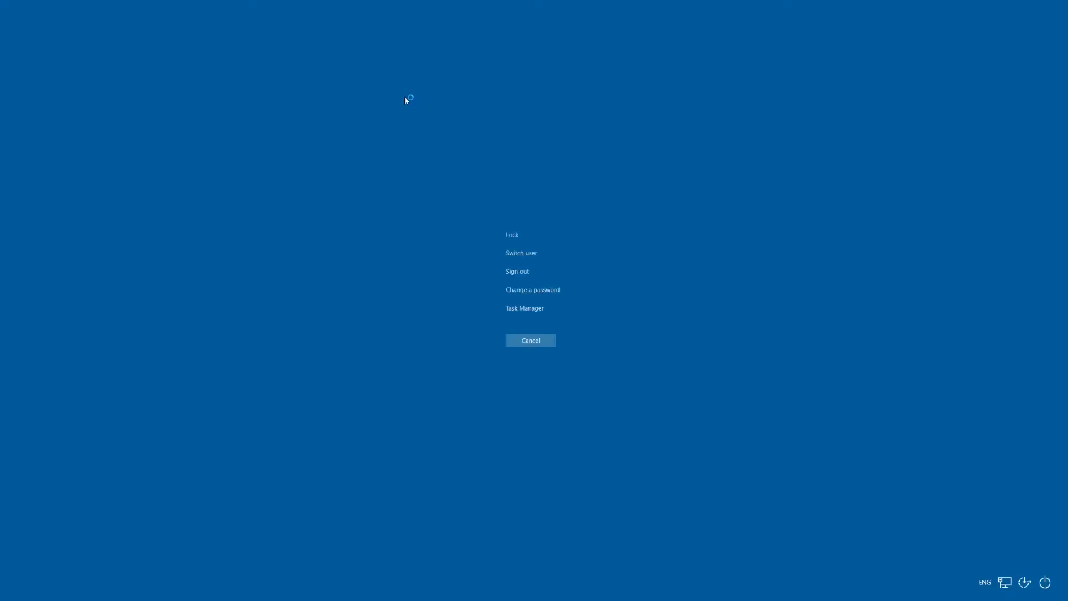
Step: Cancel the Ctrl+Alt+Delete security screen to get back to the Excel worksheet
{"action": "left_click", "coordinate": [530, 340]}
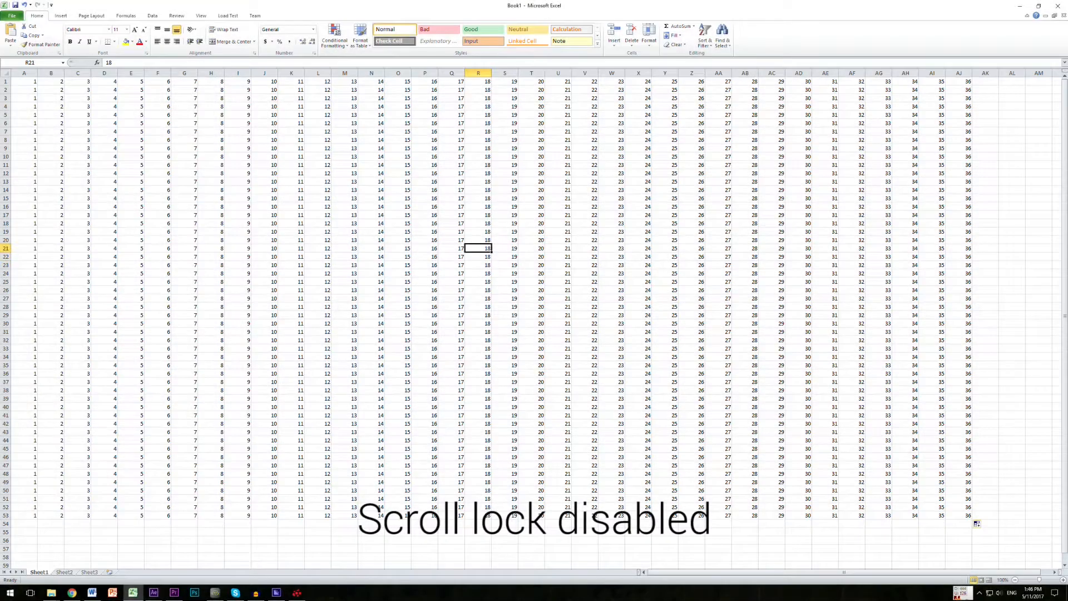
Step: Move down a row, turn Scroll Lock on, then scroll the sheet down and back up
{"action": "key", "text": "Down"}
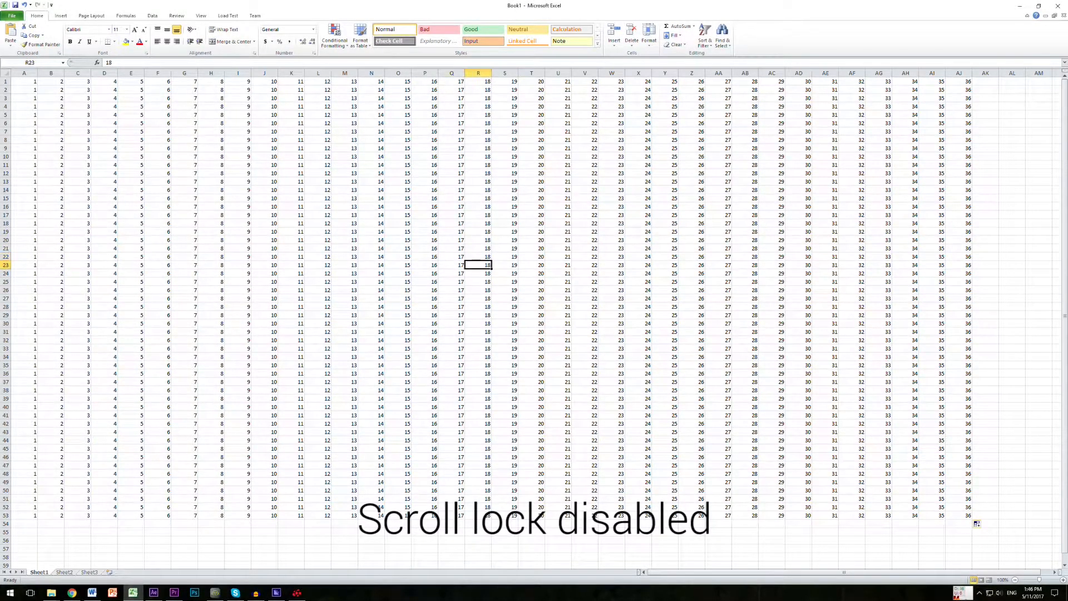
{"action": "key", "text": "scrolllock"}
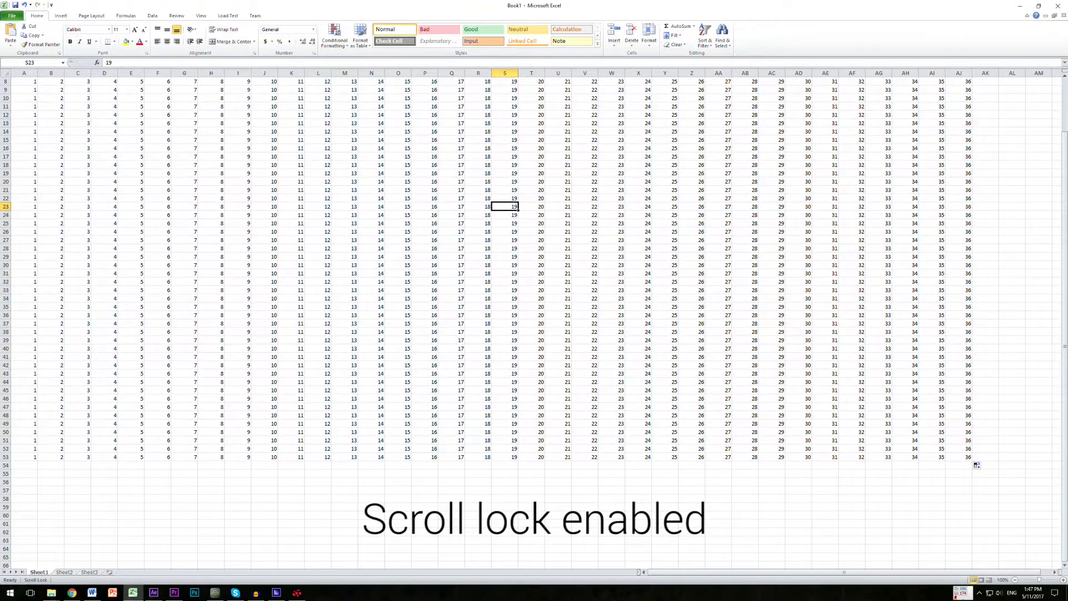
{"action": "scroll", "scroll_direction": "down", "scroll_amount": 3}
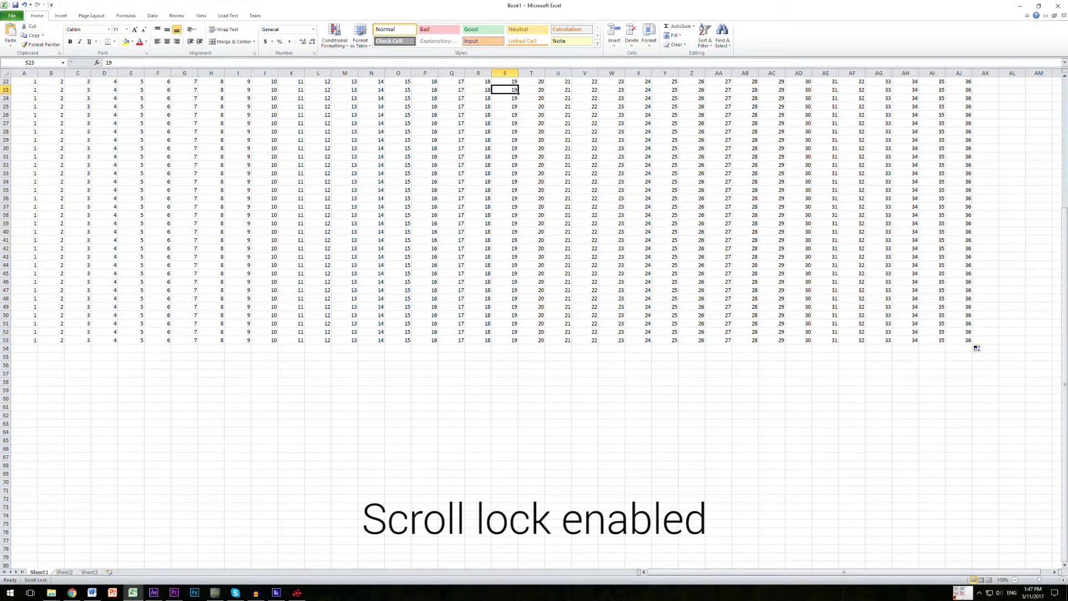
{"action": "scroll", "scroll_direction": "up", "scroll_amount": 3}
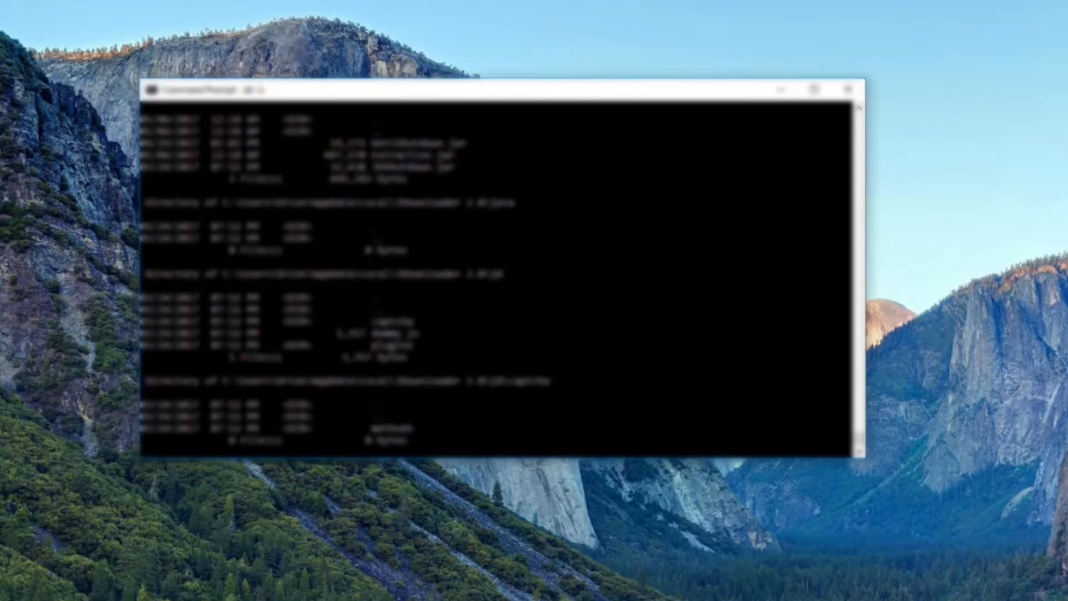
Step: Scroll down through the paused dir listing in Command Prompt
{"action": "scroll", "scroll_direction": "down", "scroll_amount": 3}
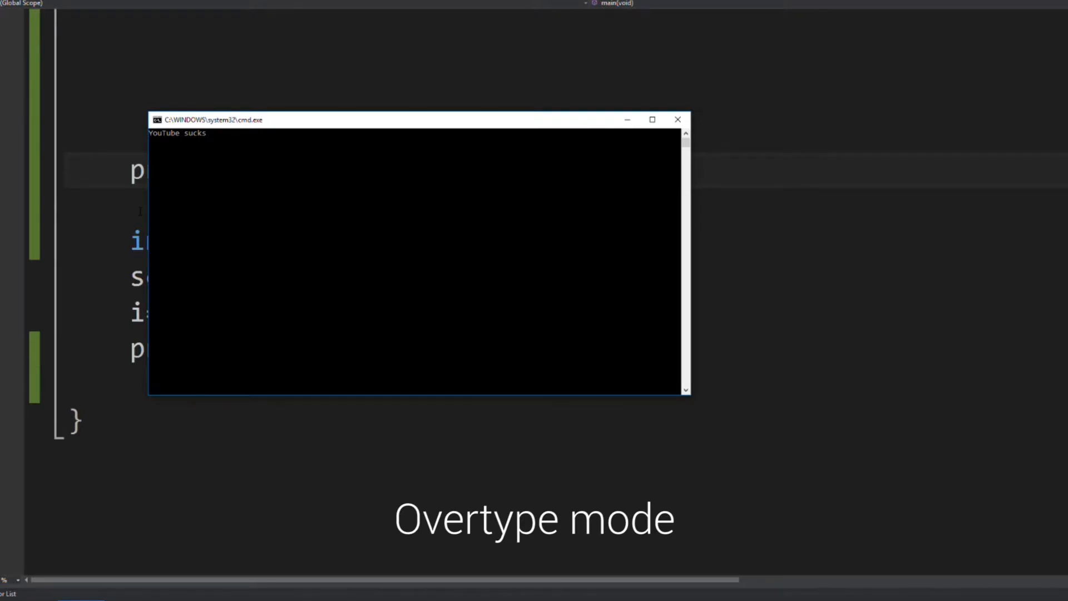
Step: Close the console window and type 'YouTube Sucks\' over the printf greeting 'Hello'
{"action": "left_click", "coordinate": [677, 119]}
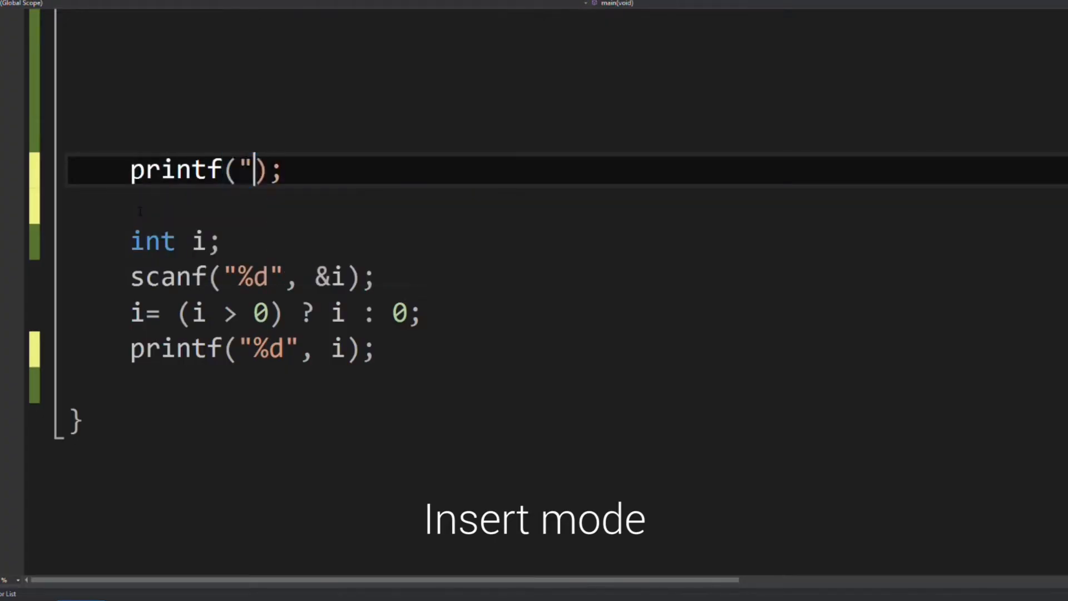
{"action": "type", "text": "Hello \""}
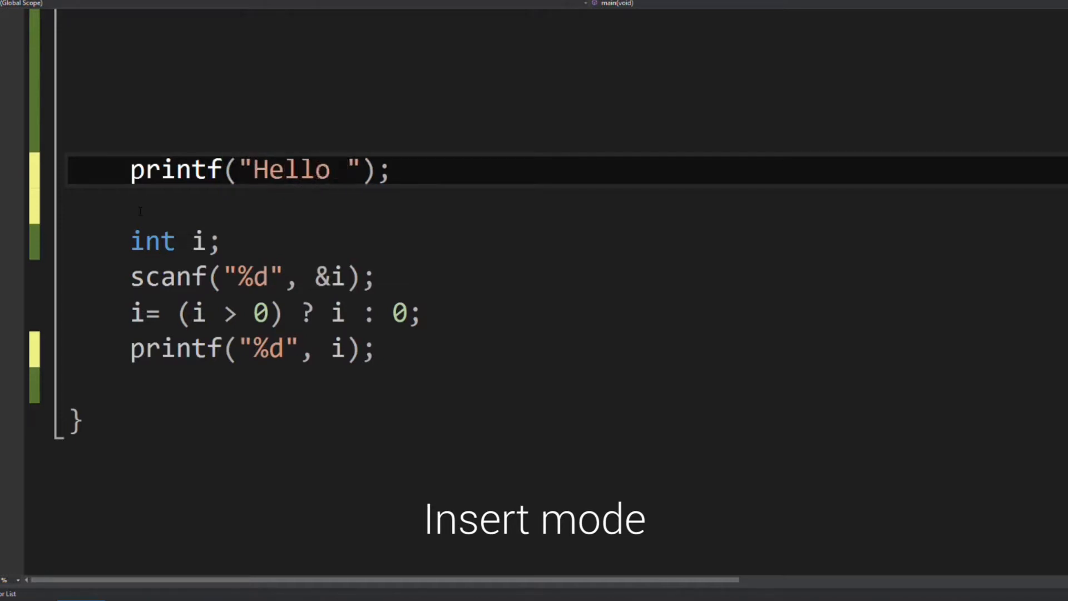
{"action": "type", "text": "YouT"}
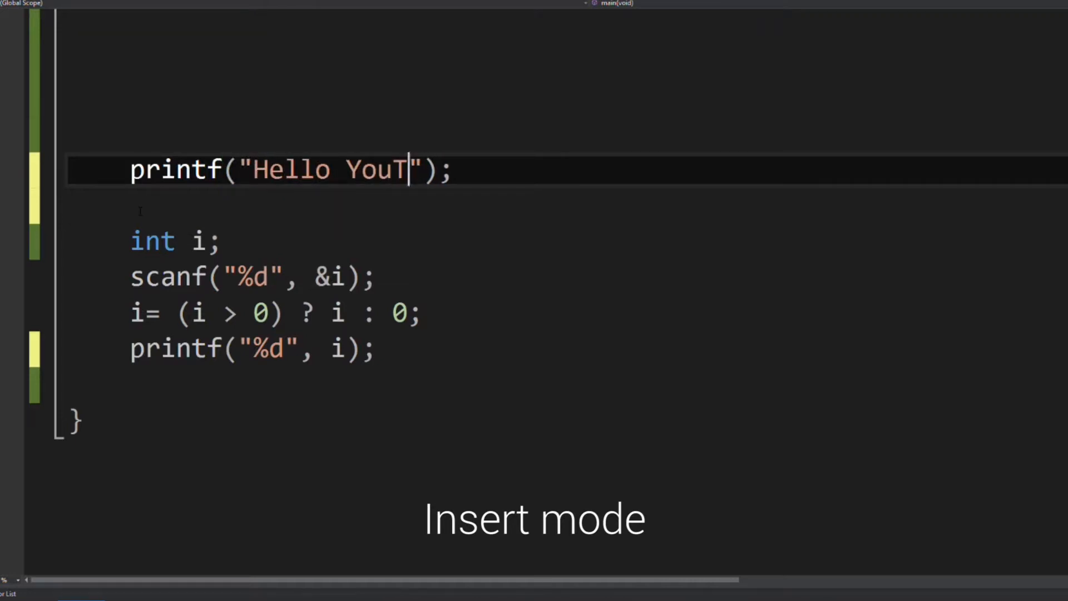
{"action": "type", "text": "ube"}
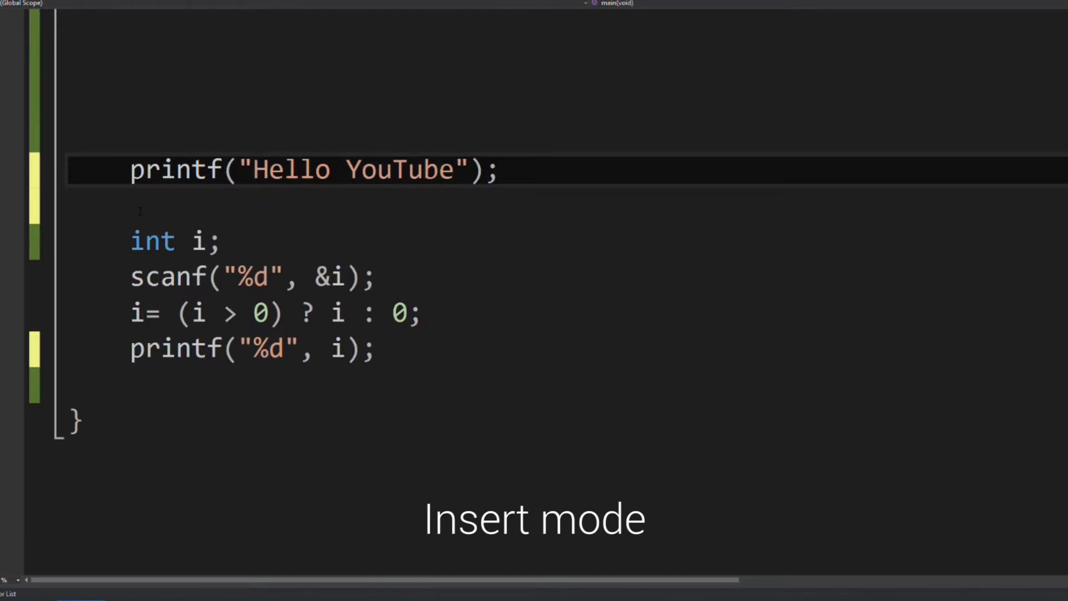
{"action": "type", "text": "YouTube Sucks\\"}
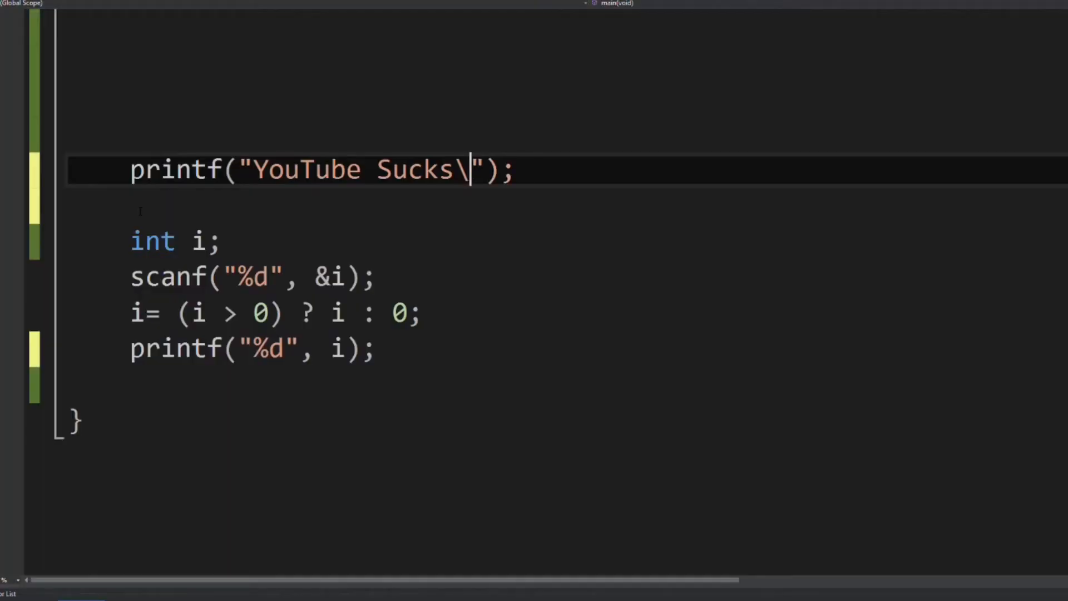